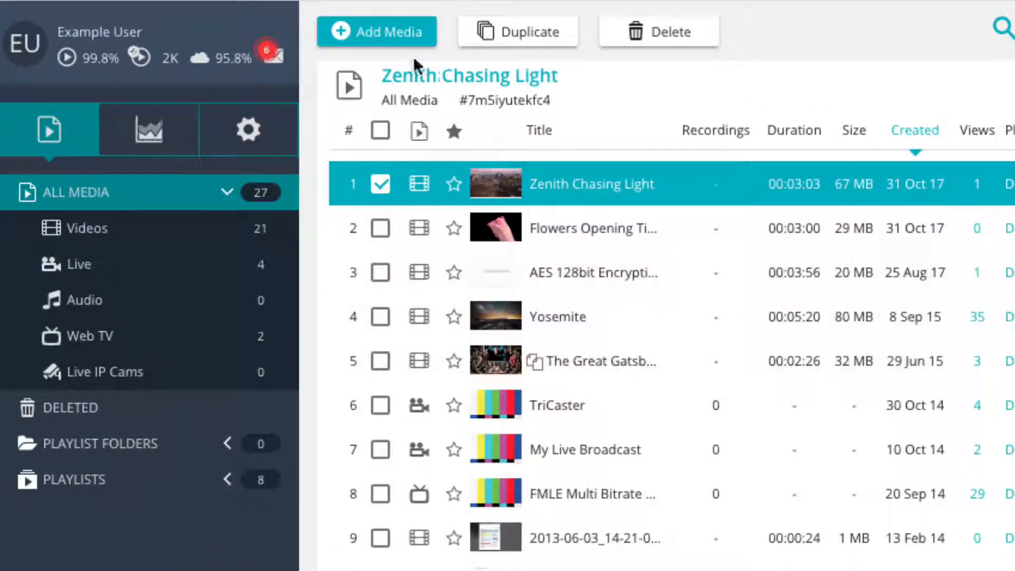
# Bring up the Add Media panel above the media list
pyautogui.click(377, 31)
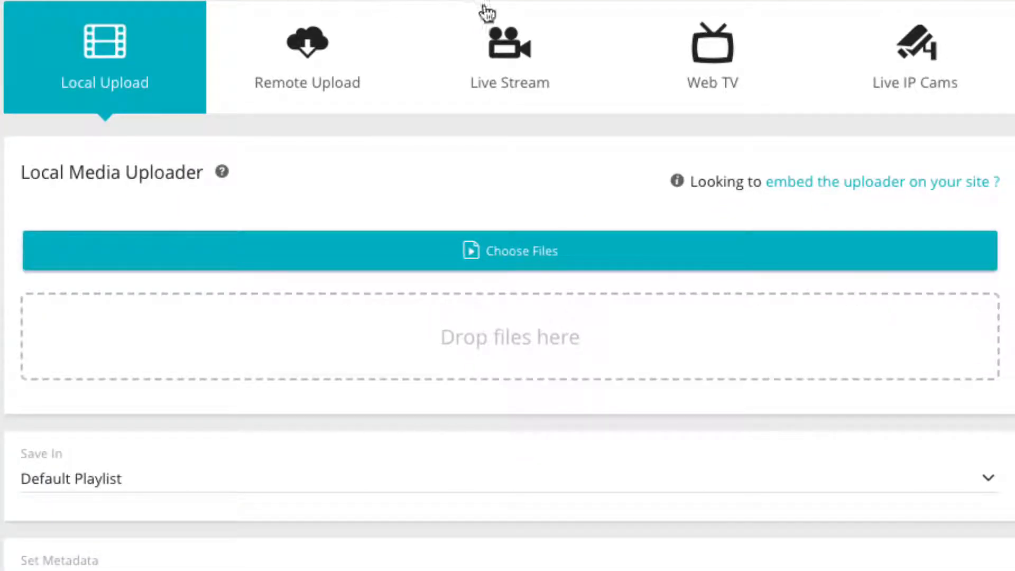
# Start a new Live IP Cams stream titled 'My IP Cam'
pyautogui.click(915, 59)
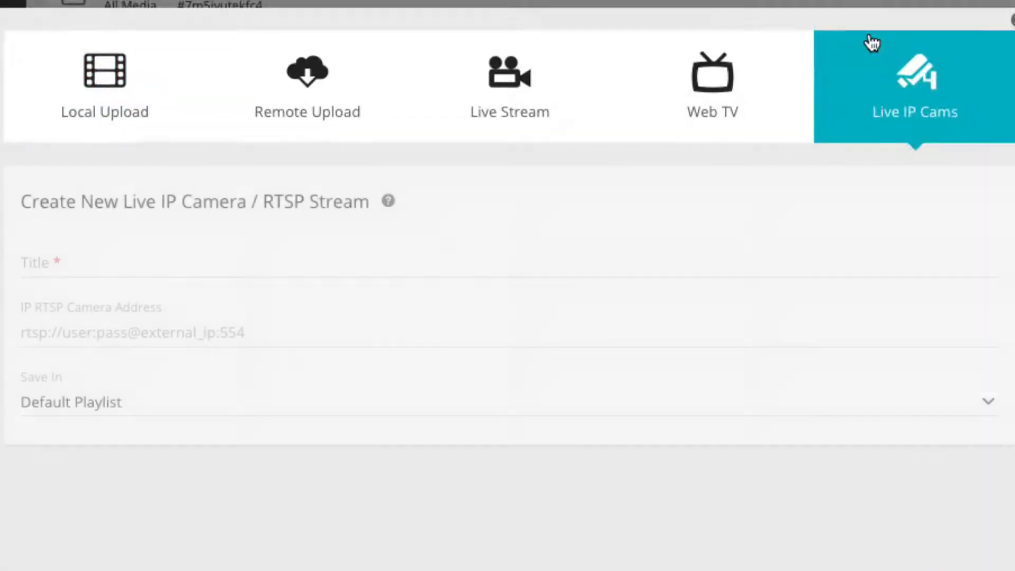
pyautogui.click(195, 263)
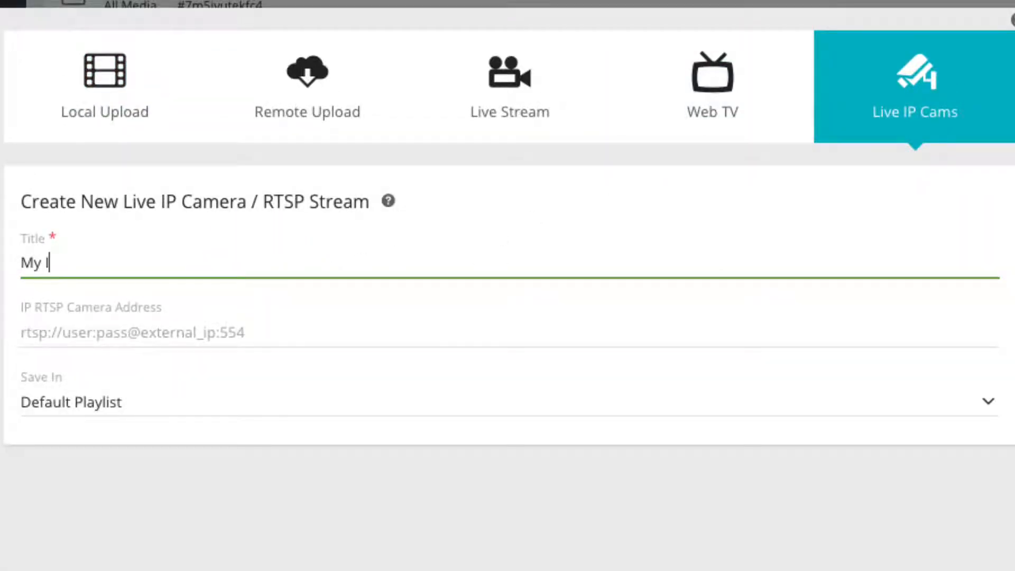
pyautogui.write('P Cam')
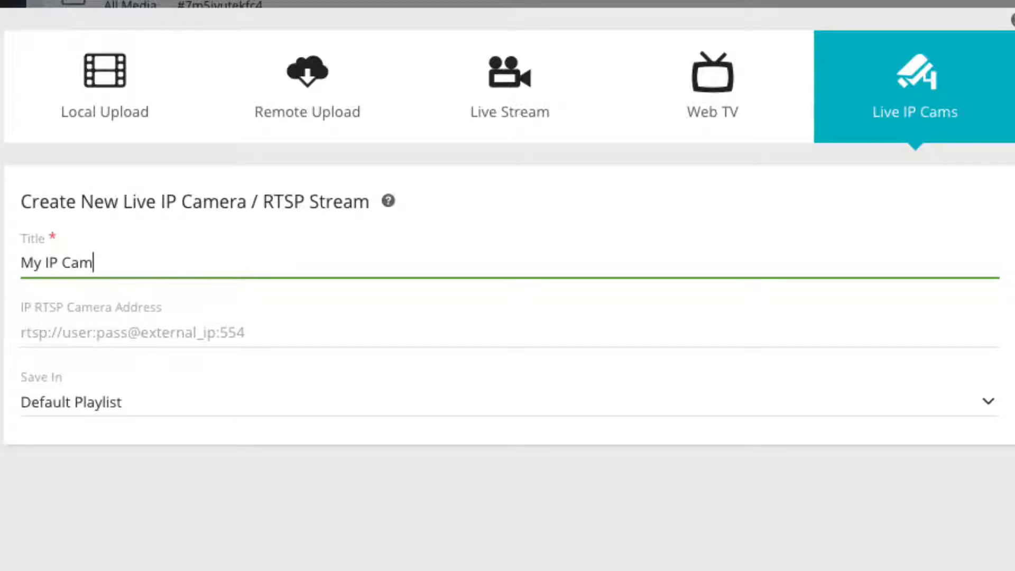
pyautogui.click(174, 332)
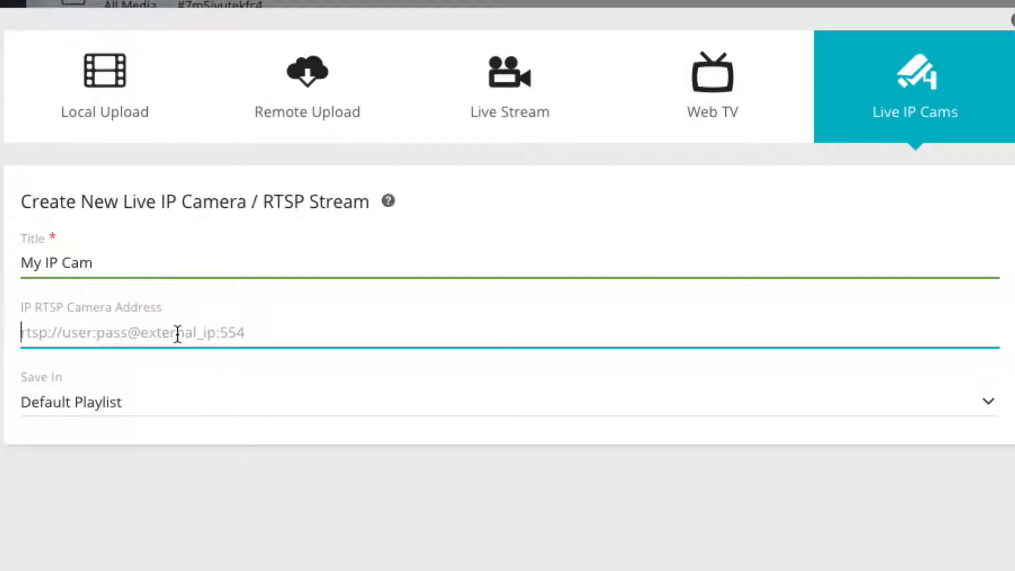
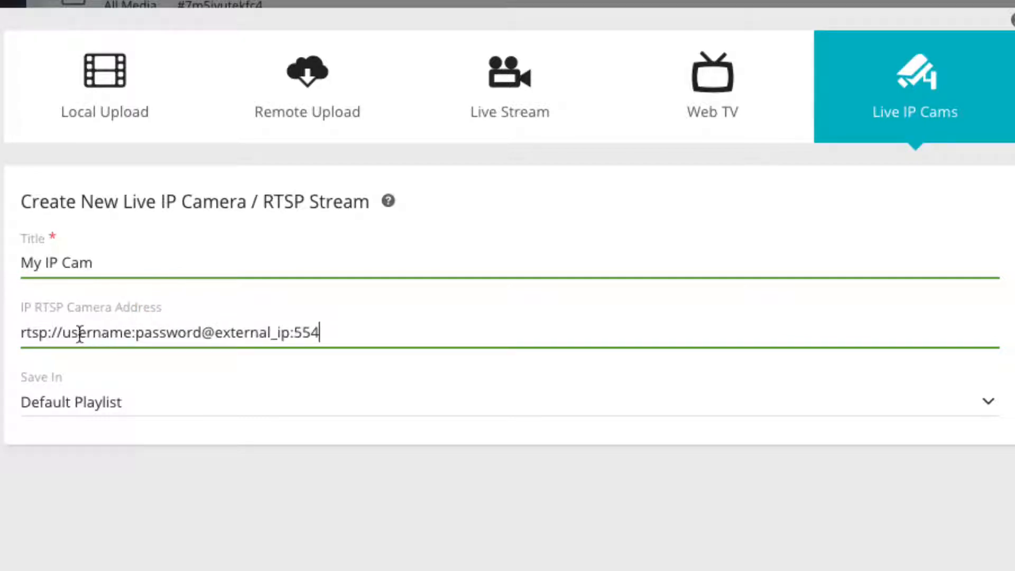
pyautogui.doubleClick(94, 333)
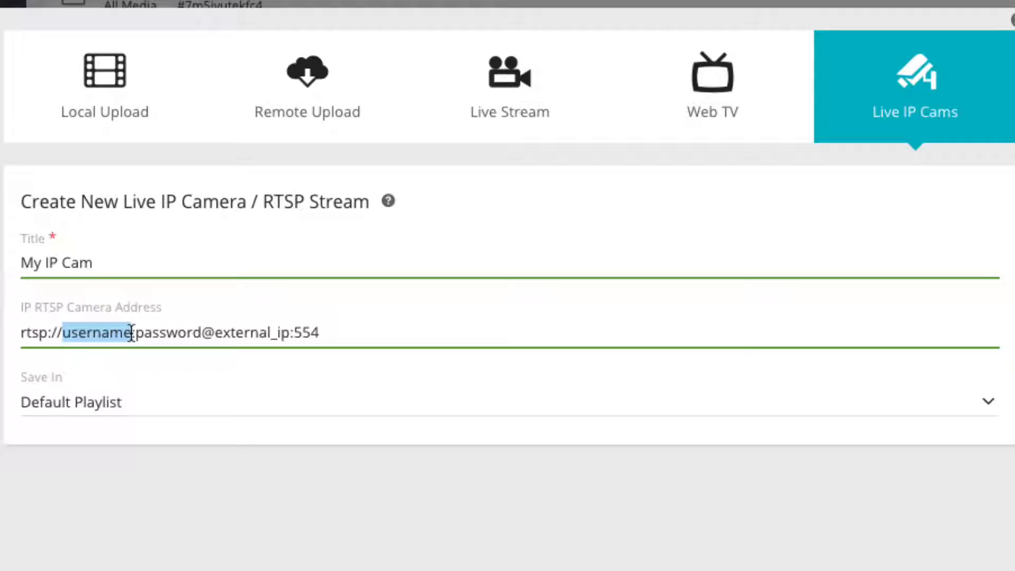
pyautogui.click(136, 332)
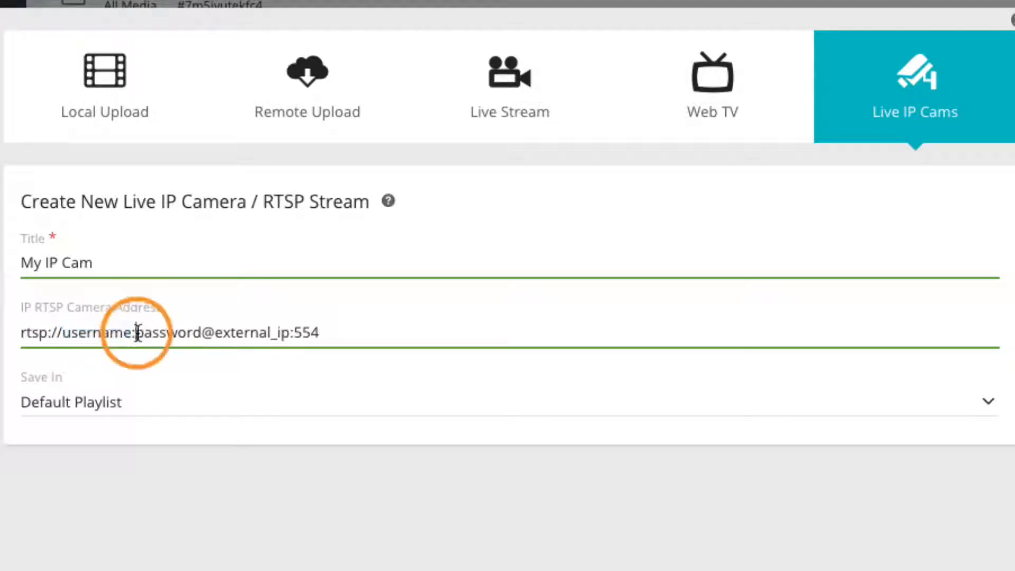
pyautogui.doubleClick(165, 333)
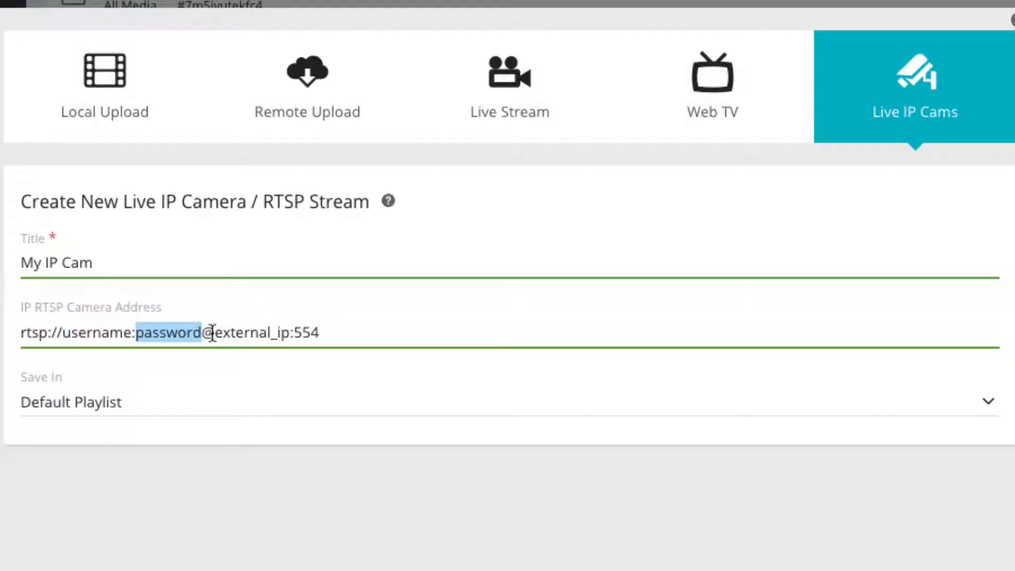
pyautogui.doubleClick(252, 332)
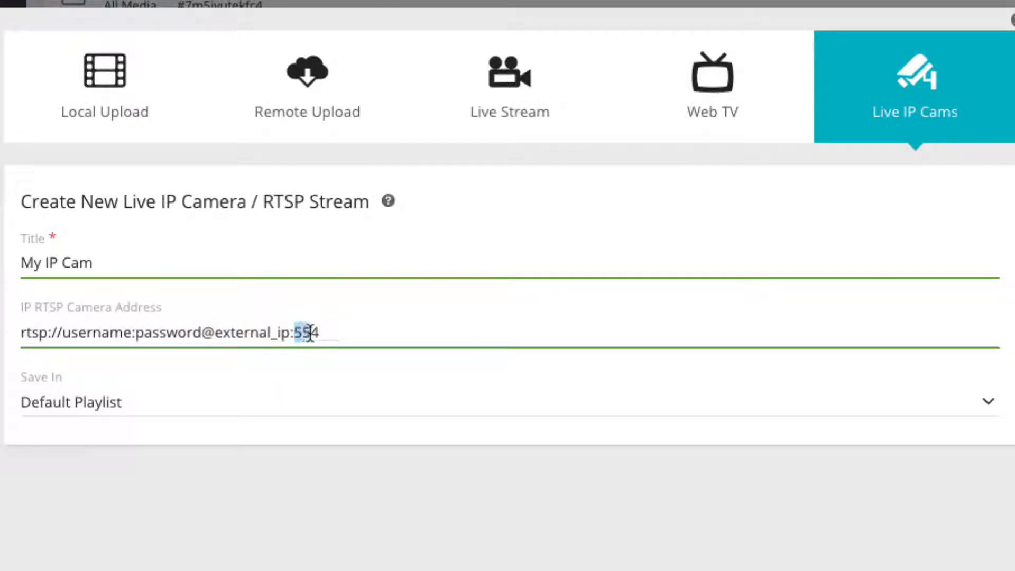
pyautogui.doubleClick(306, 332)
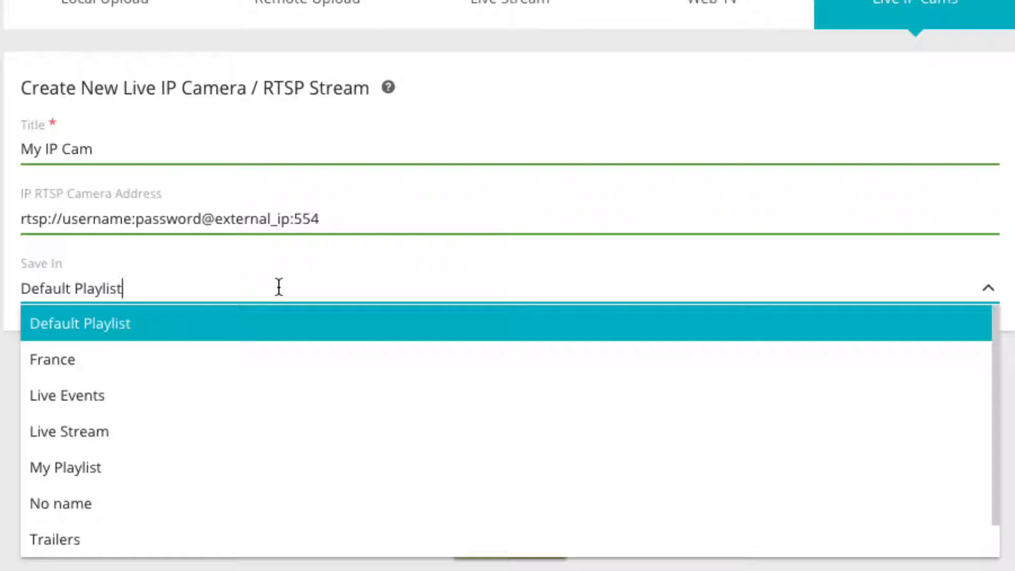
# Keep Default Playlist as the destination and create the My IP Cam player
pyautogui.click(79, 324)
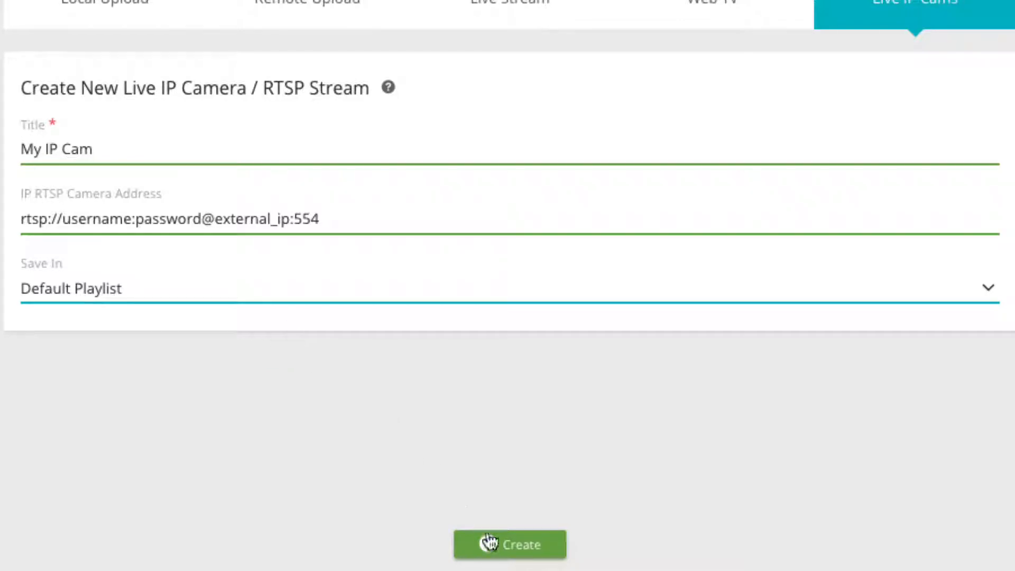
pyautogui.click(510, 543)
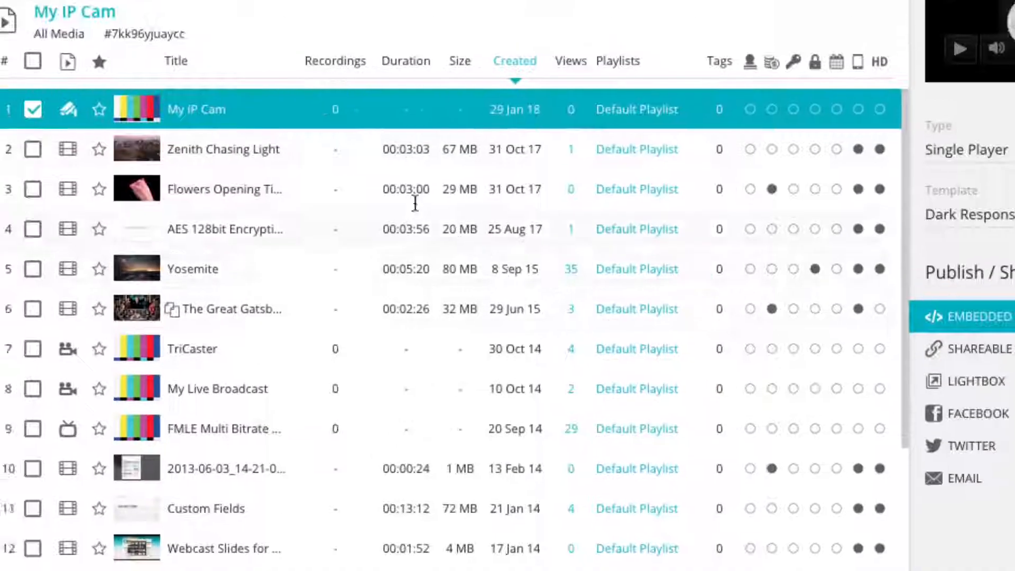
# Scroll the media list down to My IP Cam's settings showing its RTSP source
pyautogui.scroll(-3)
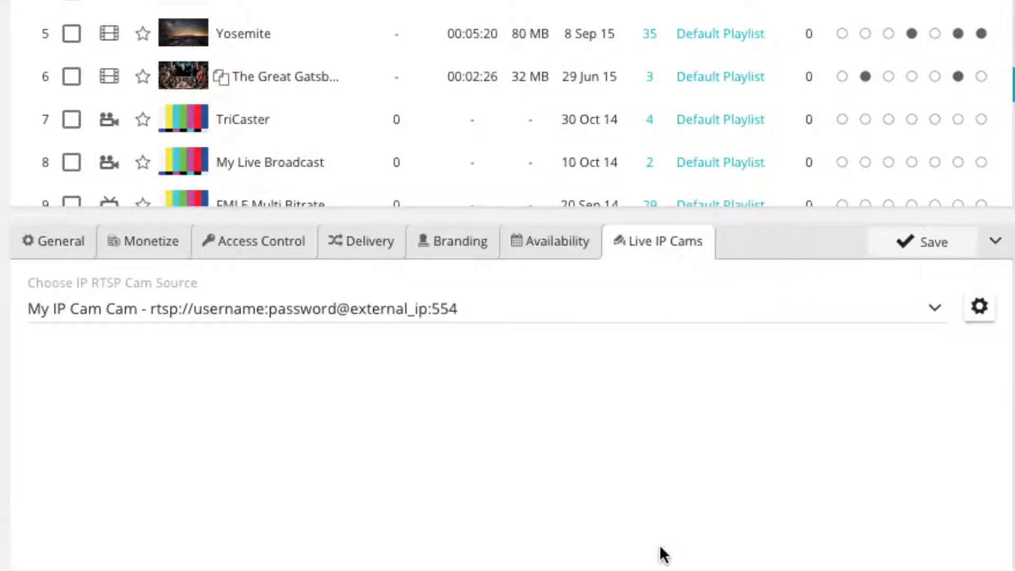
pyautogui.moveTo(602, 425)
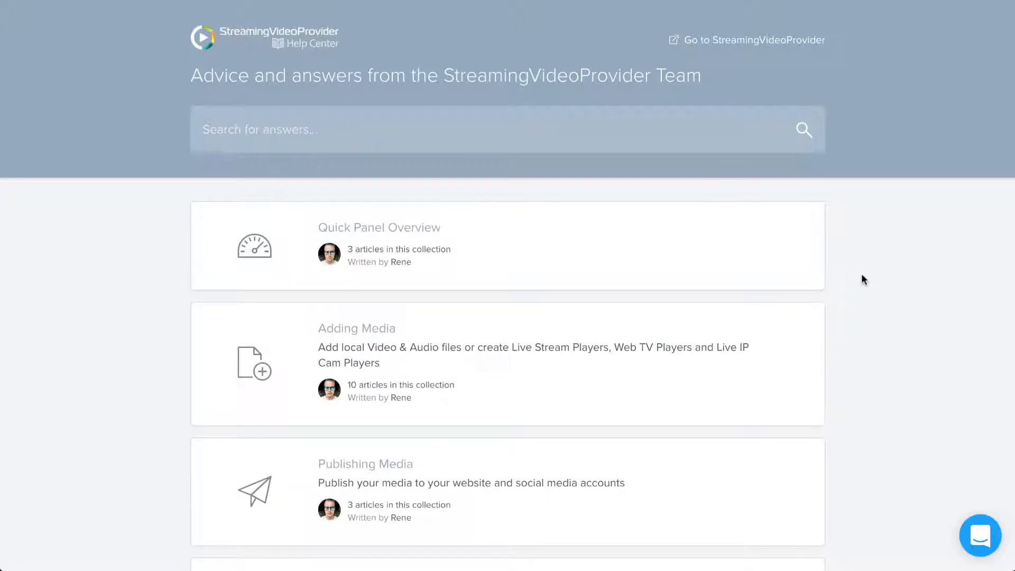
pyautogui.scroll(-3)
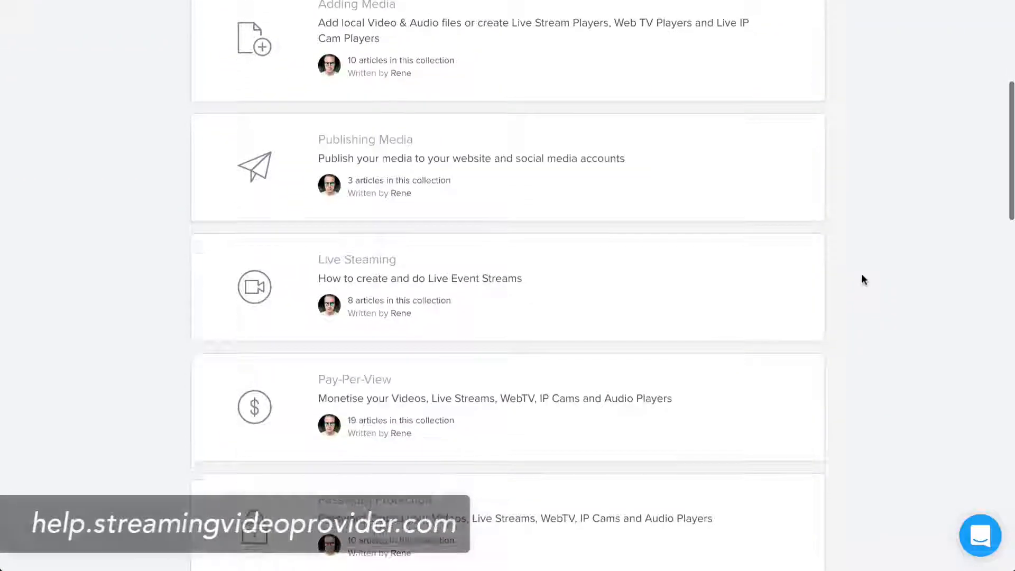